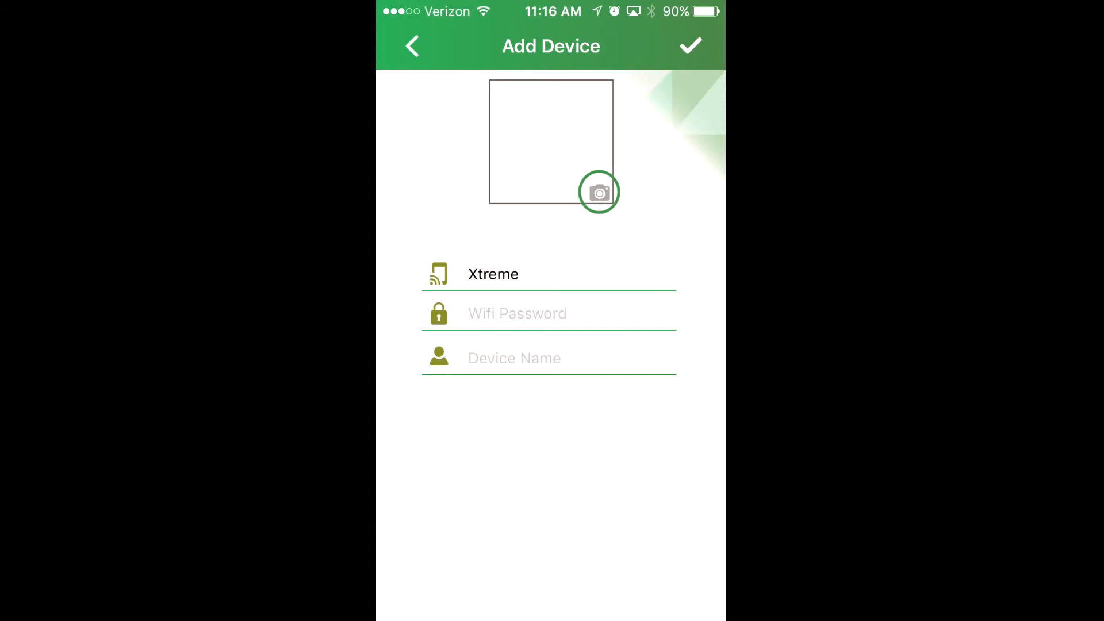
- Take a new photo of the white camera for the device's picture
left_click(598, 192)
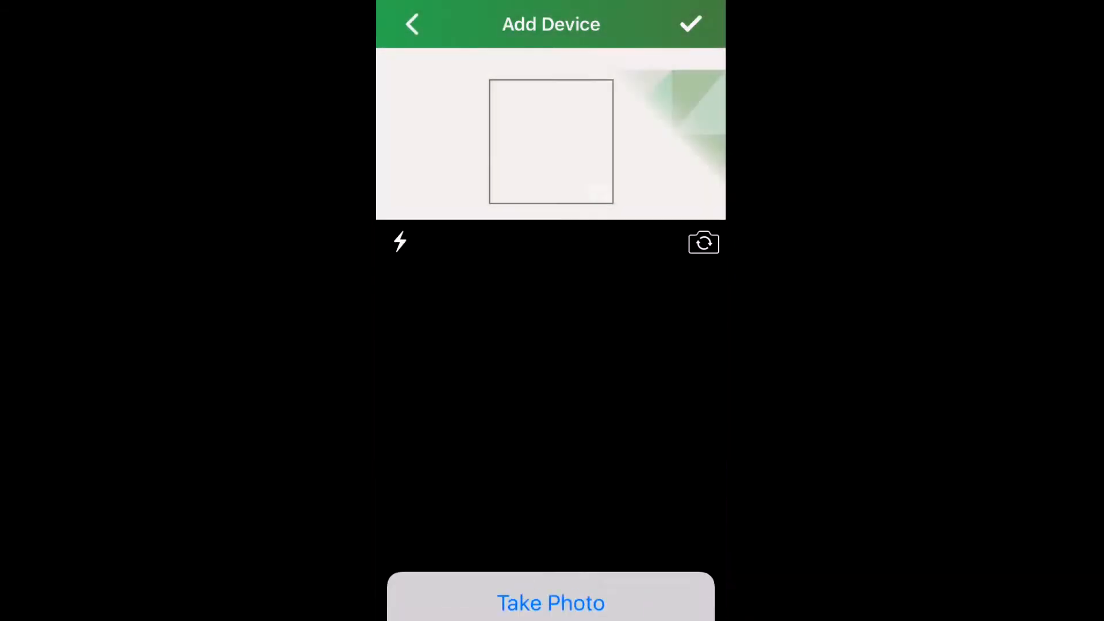
left_click(551, 602)
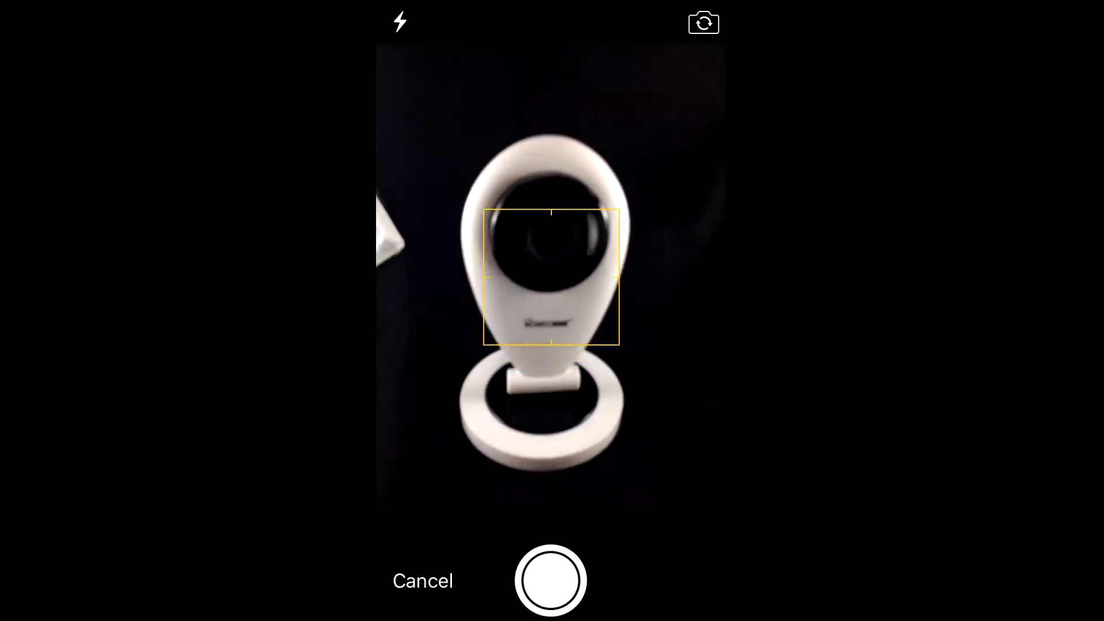
left_click(551, 579)
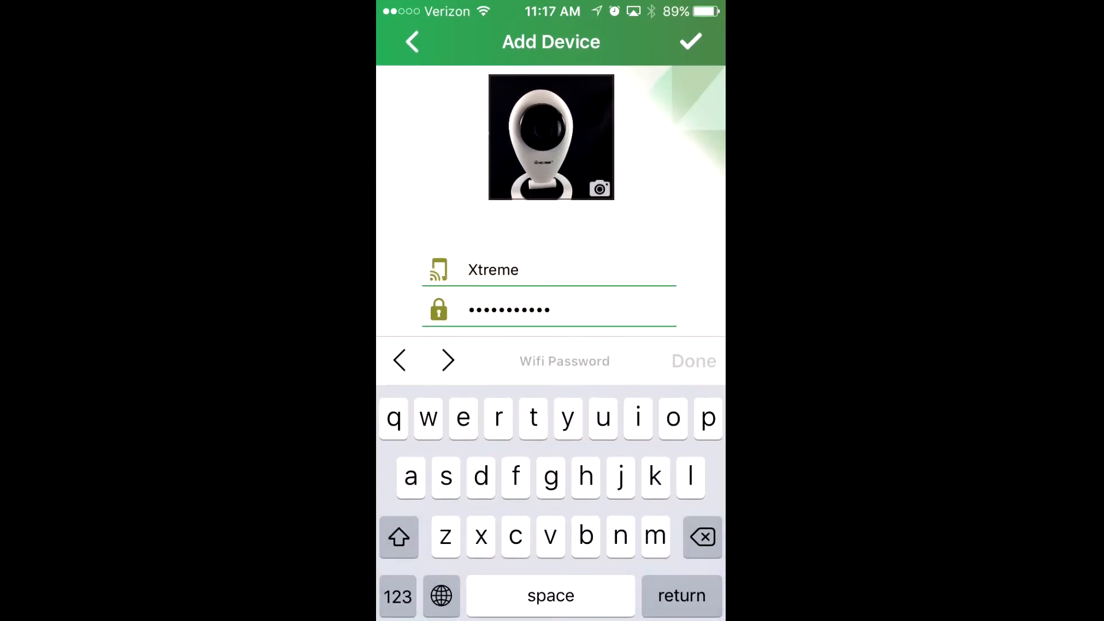
- Name the device 'cam 2', then go to the iPhone Settings app
left_click(448, 360)
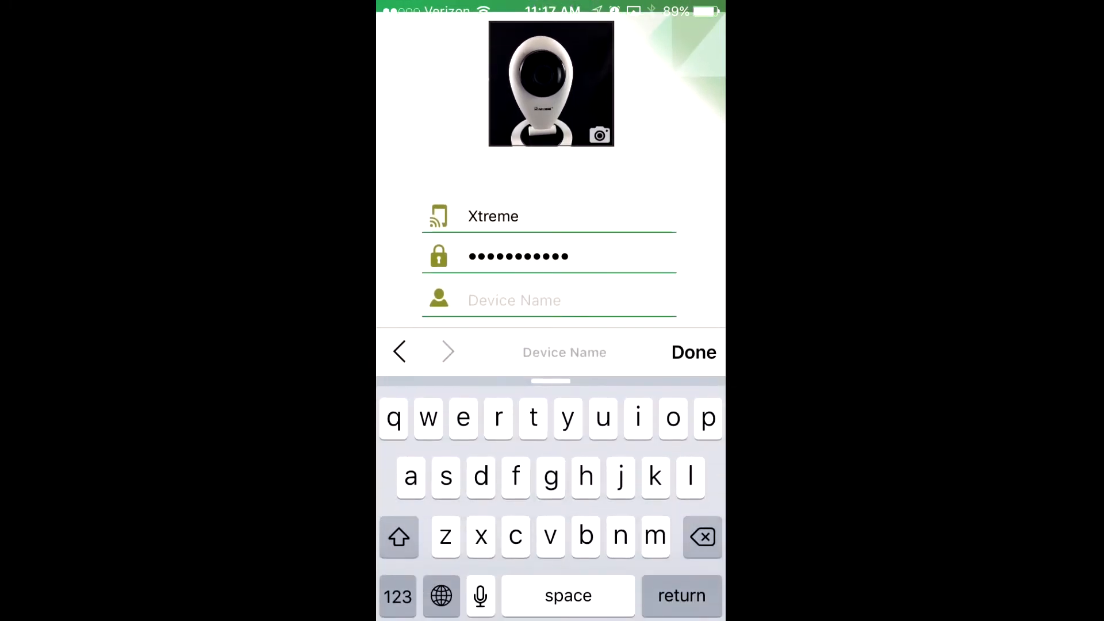
type("cam")
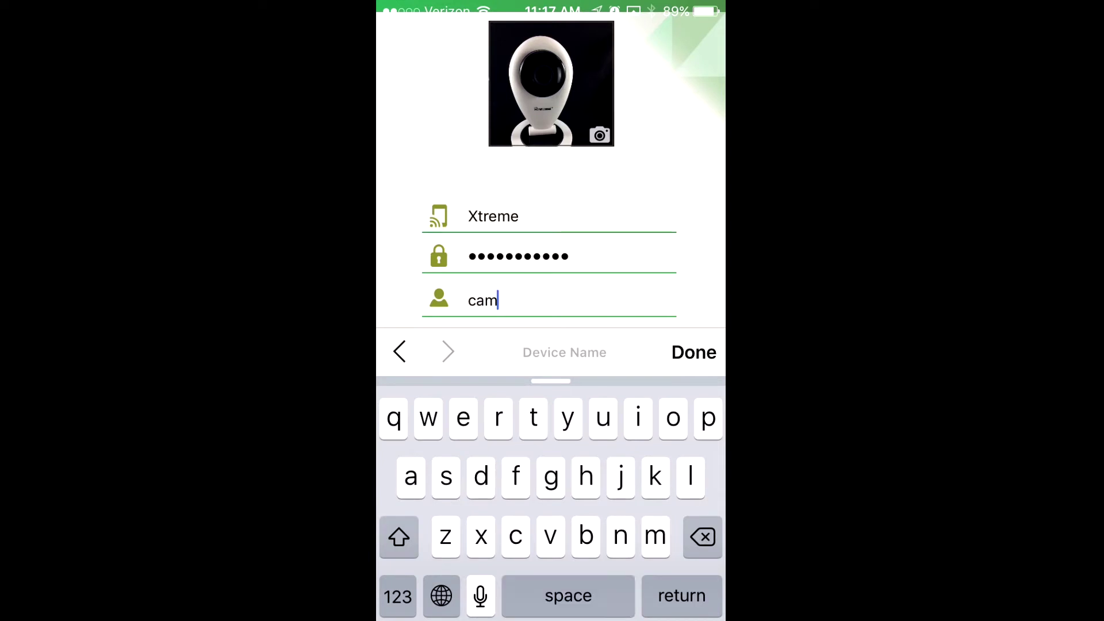
type("2")
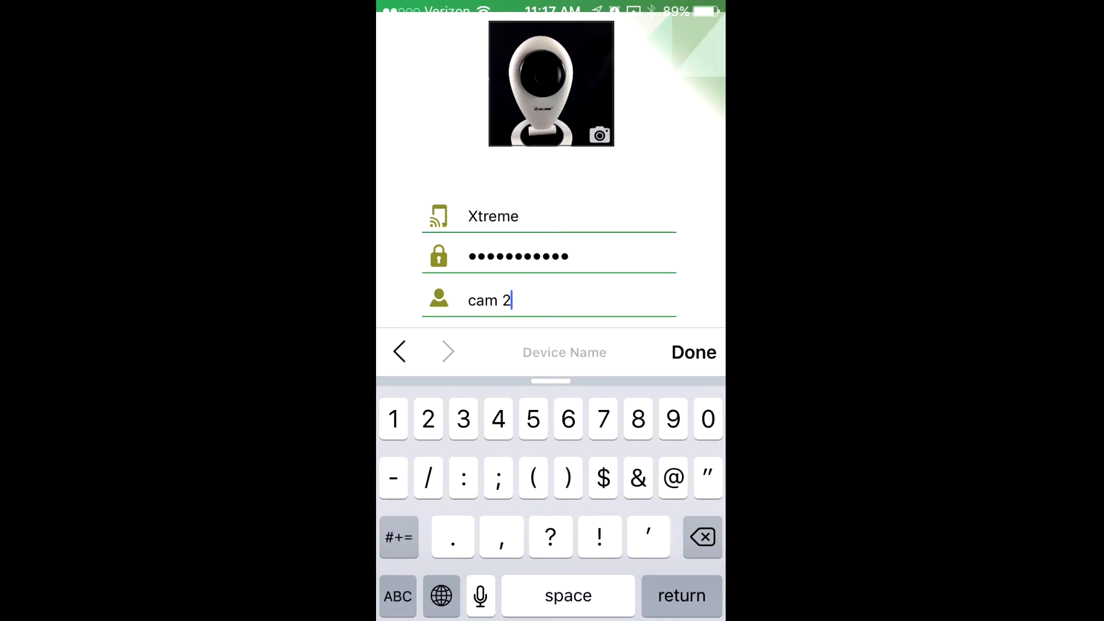
left_click(692, 352)
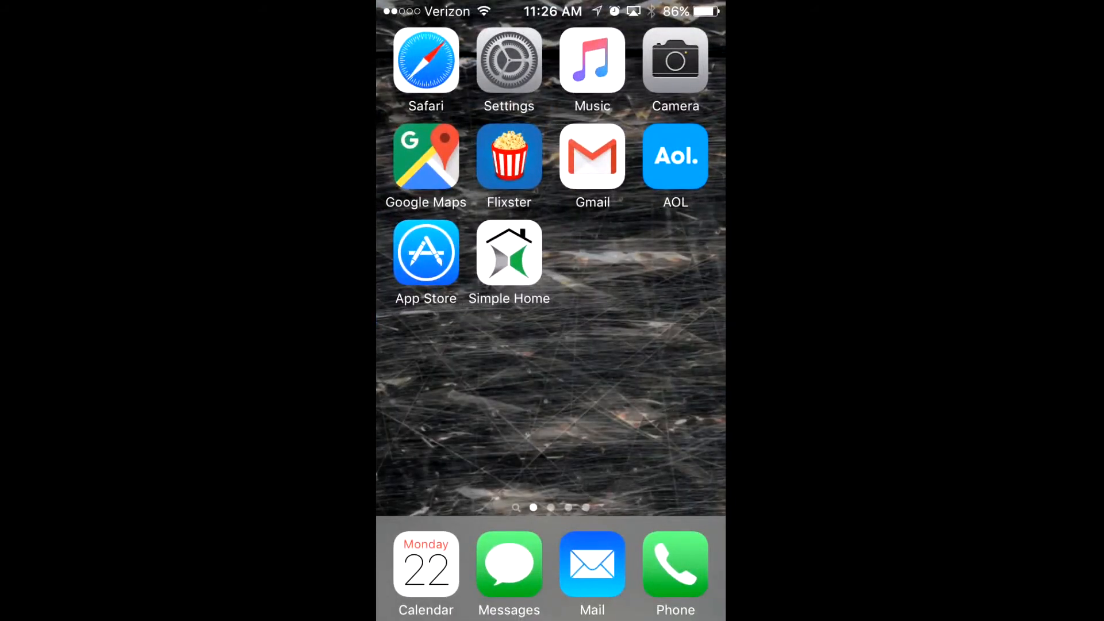
left_click(508, 61)
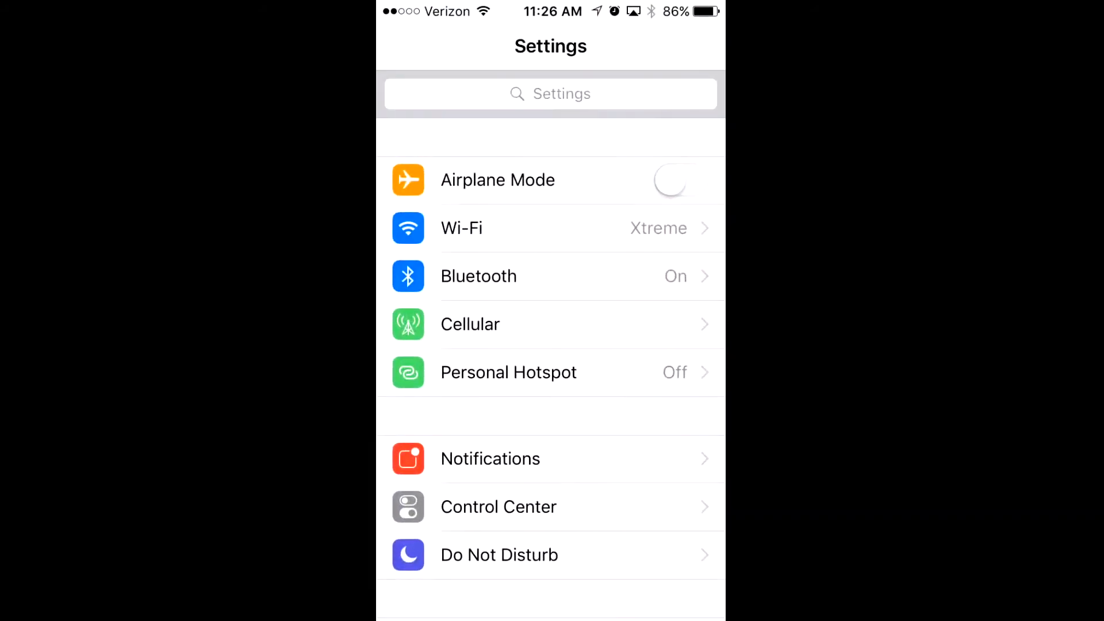